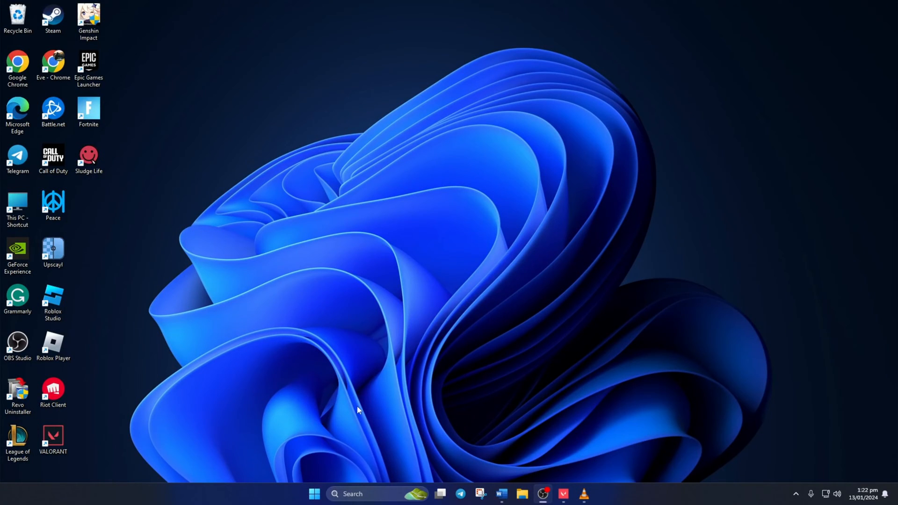
- Search 'cmd' and launch Command Prompt as administrator, approving the UAC prompt
text(cmd)
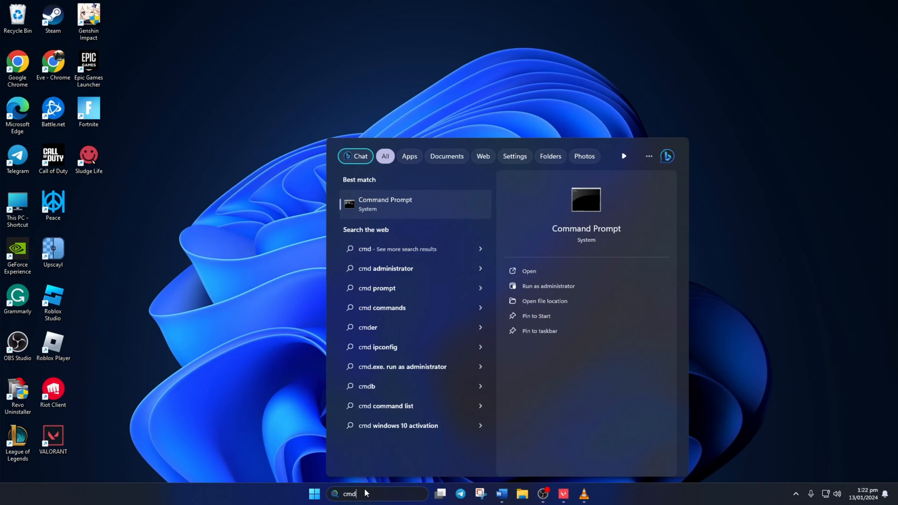
right_click(385, 204)
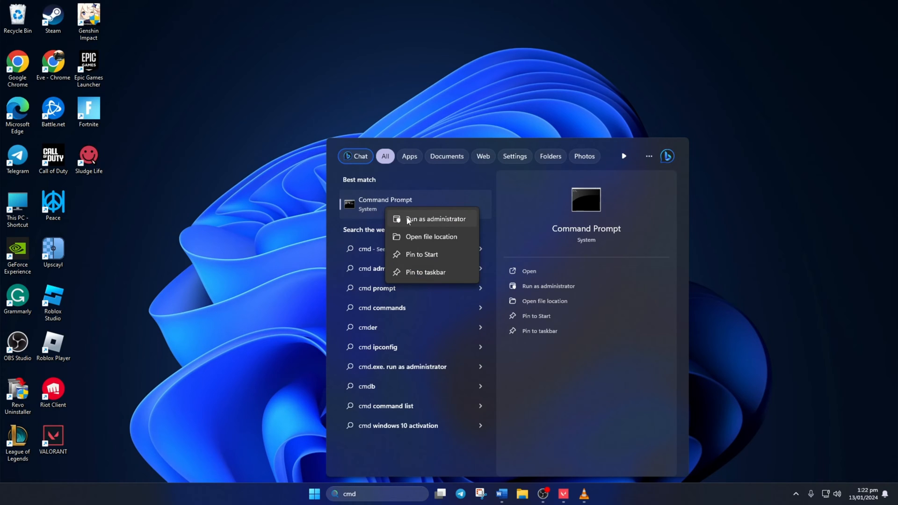
click(434, 219)
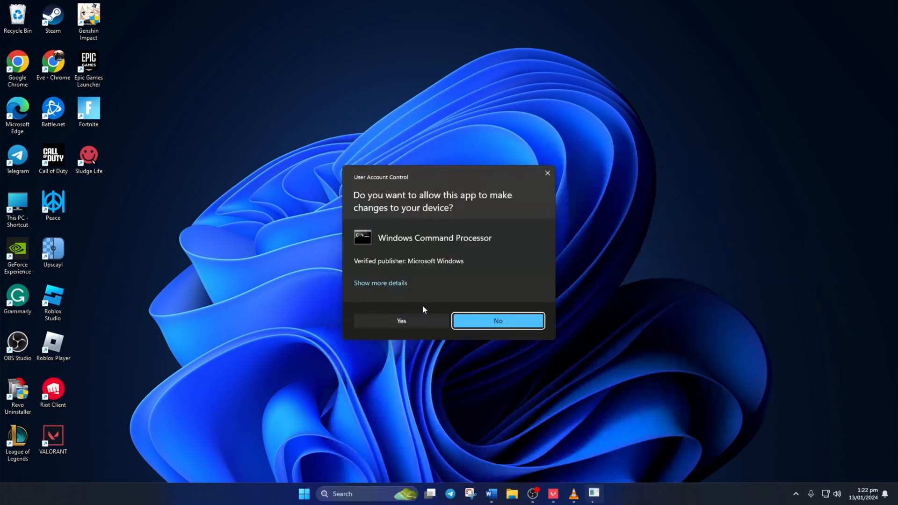
click(401, 321)
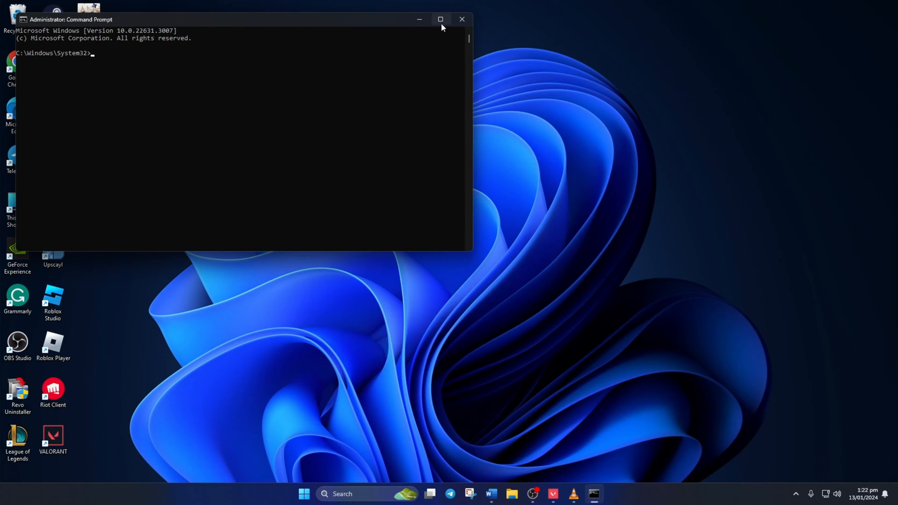
- Maximize Command Prompt and run 'netsh winsock reset', 'ipconfig /flushdns' and 'netsh int ip reset'
click(441, 19)
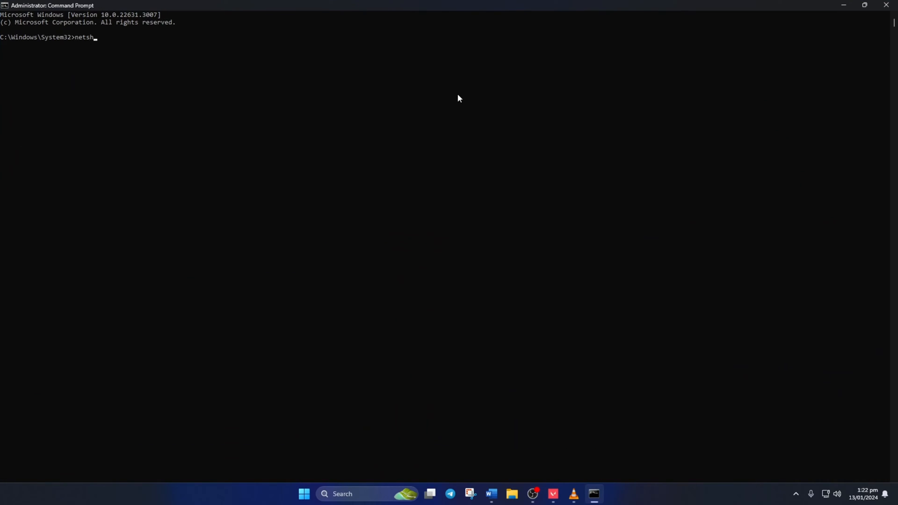
text(winsock reset)
text(ipconfig)
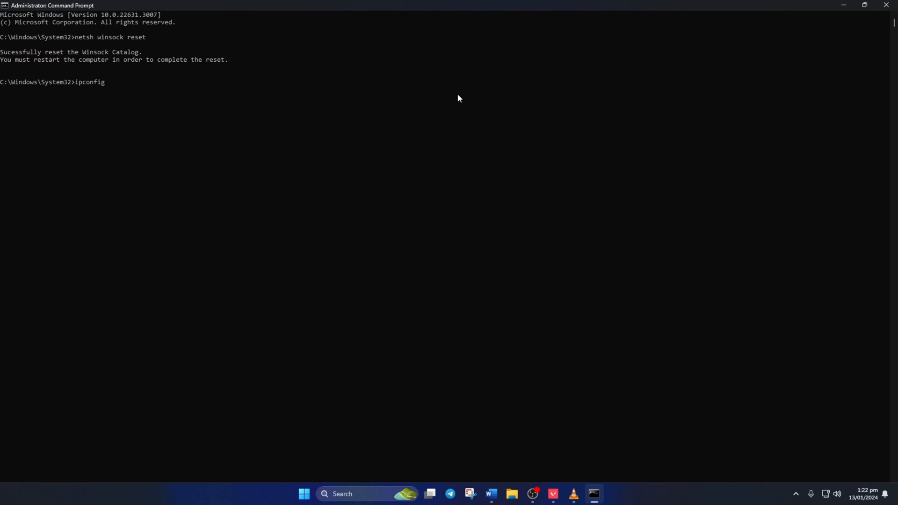
text(/flushdns)
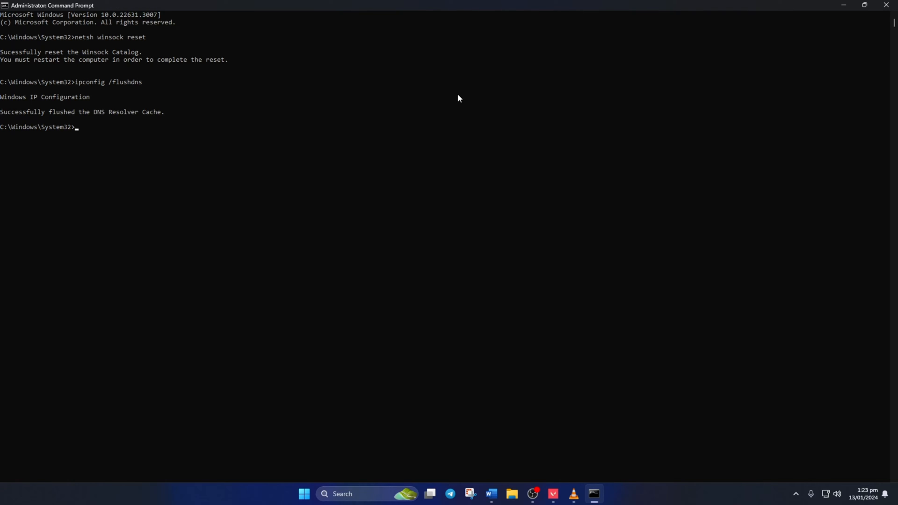
text(netsh in)
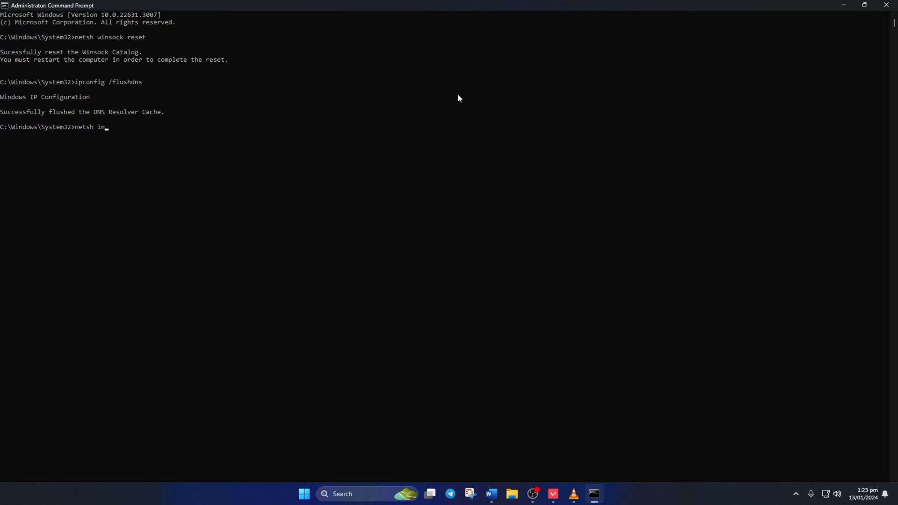
text(t ip reset)
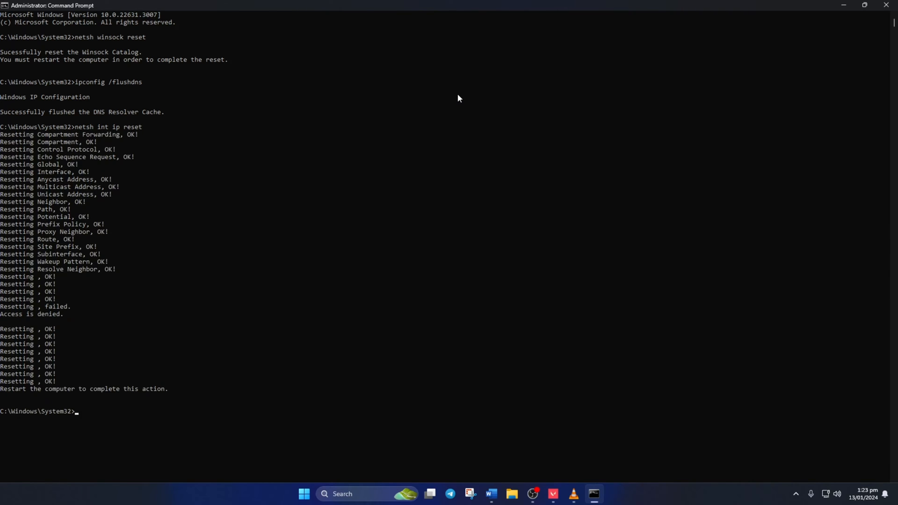
mouse_move(487, 99)
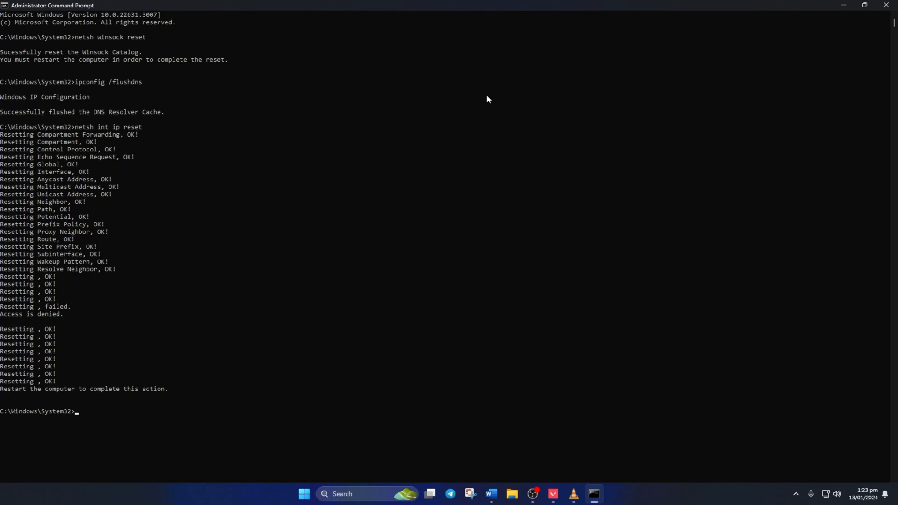
- Restart the PC from Start, then run the VALORANT desktop shortcut as administrator
click(303, 493)
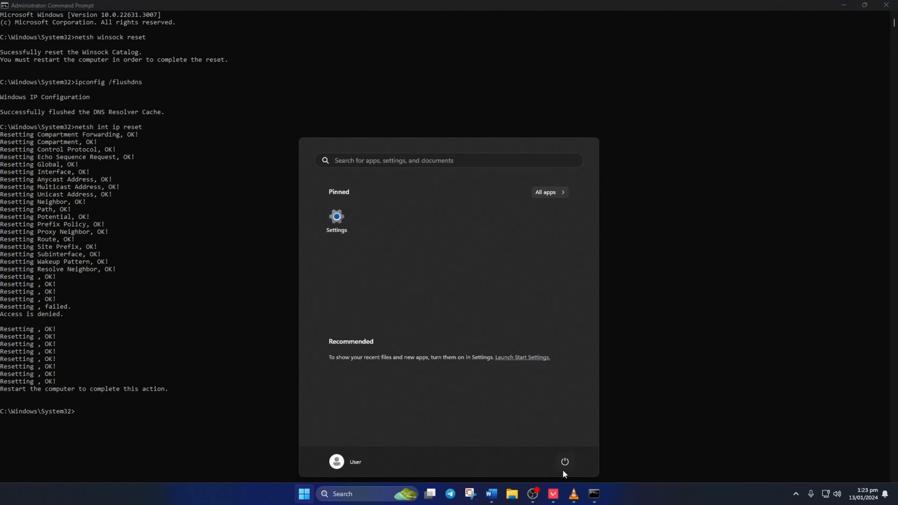
click(564, 462)
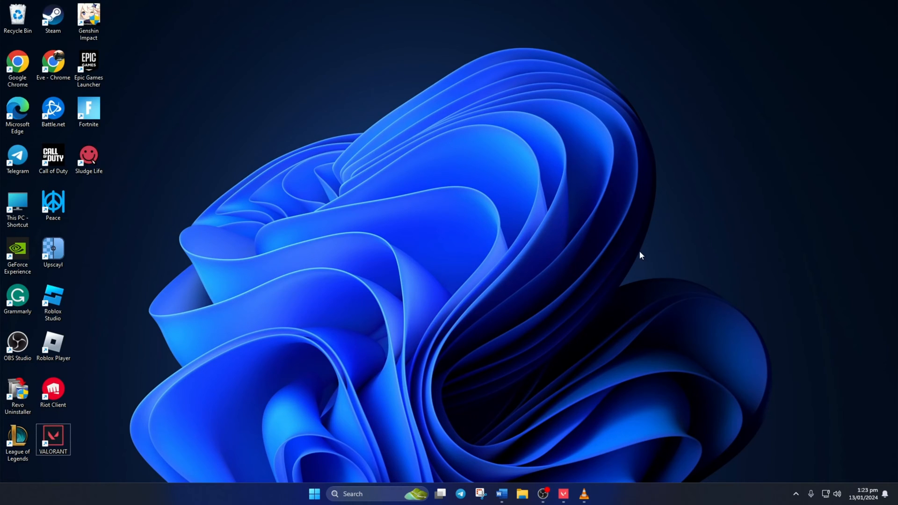
mouse_move(539, 258)
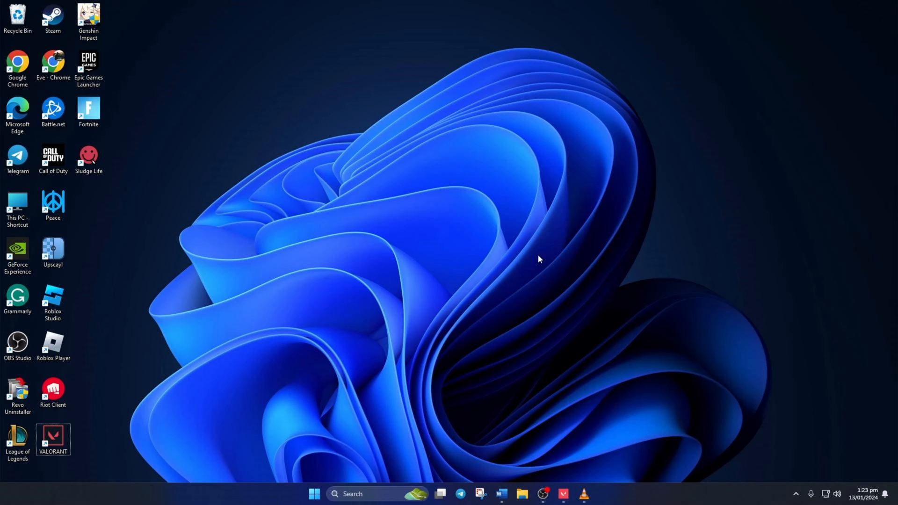
click(53, 439)
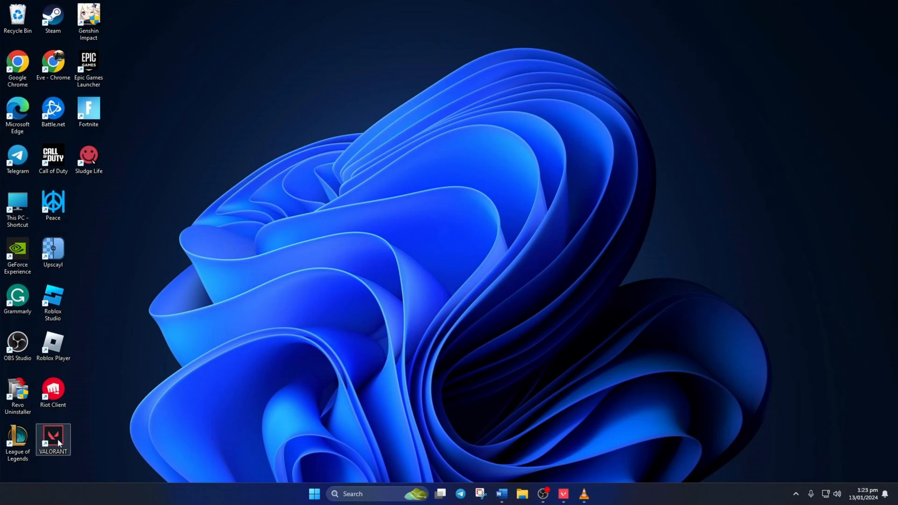
right_click(52, 440)
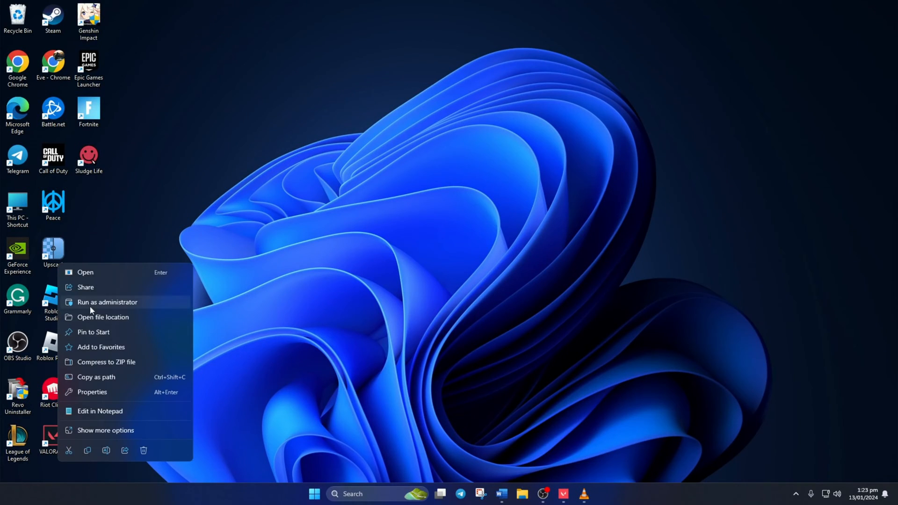
click(107, 301)
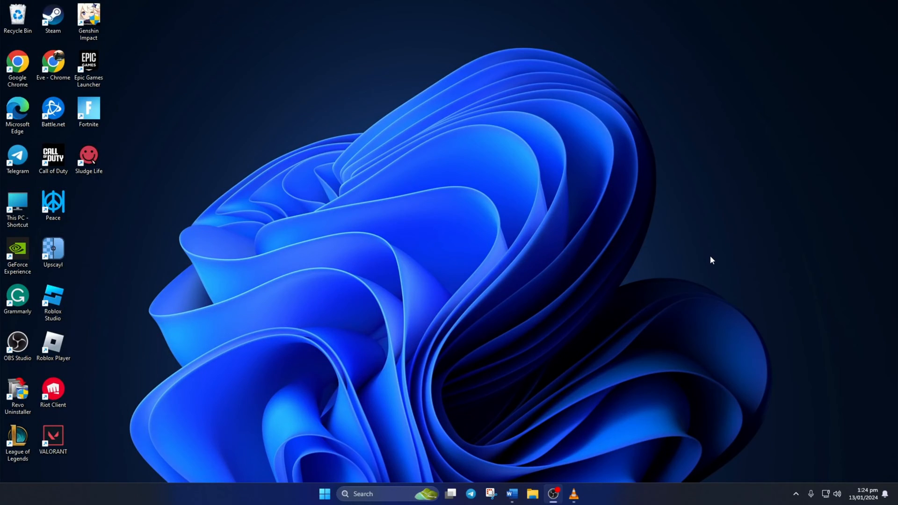
- Exit Riot Vanguard from the hidden tray icons and confirm the warning with Yes
click(796, 493)
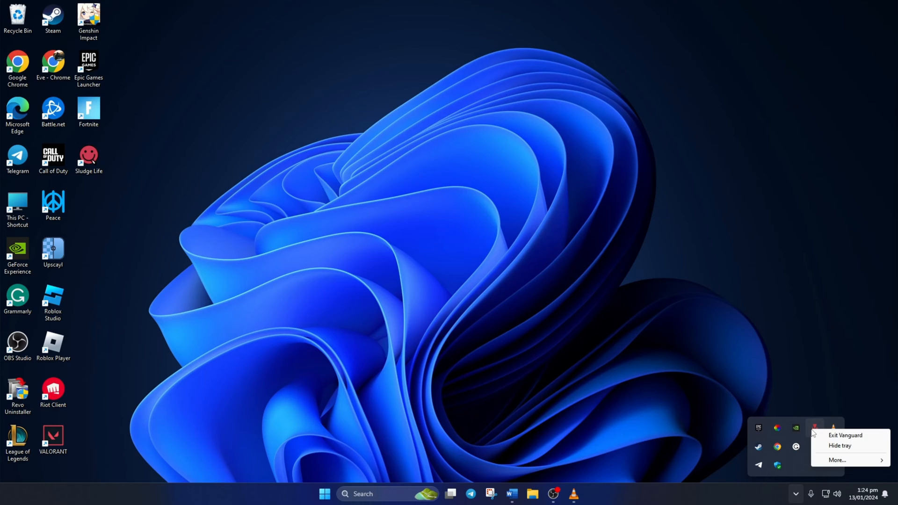
click(845, 435)
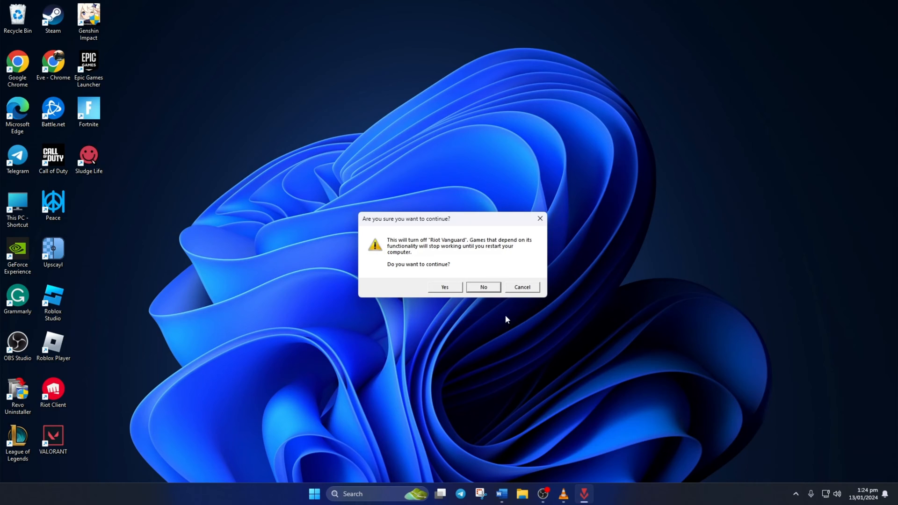
mouse_move(482, 340)
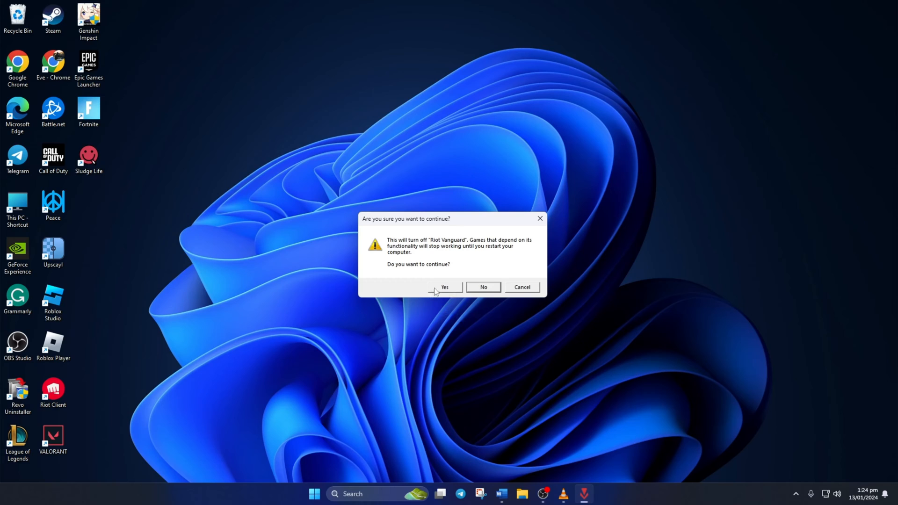
click(444, 286)
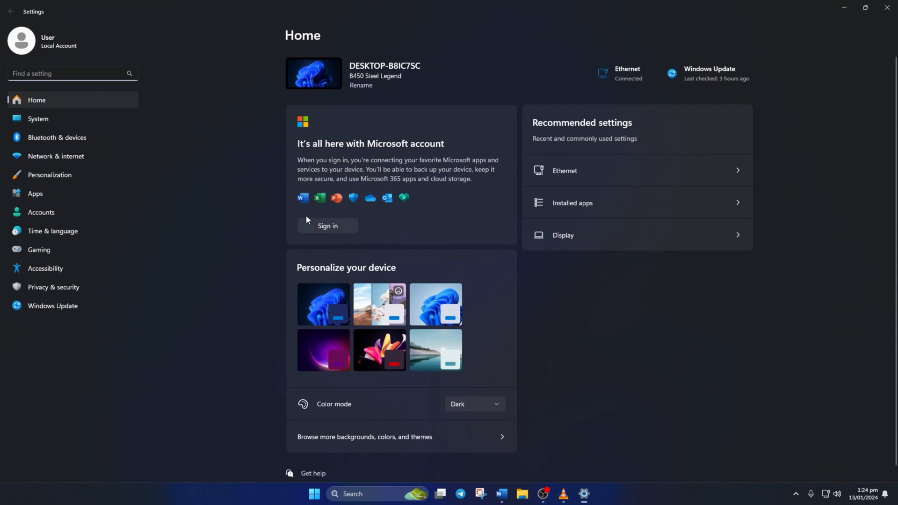
- Uninstall VALORANT from Apps > Installed apps, then bring up the Riot Client
click(36, 193)
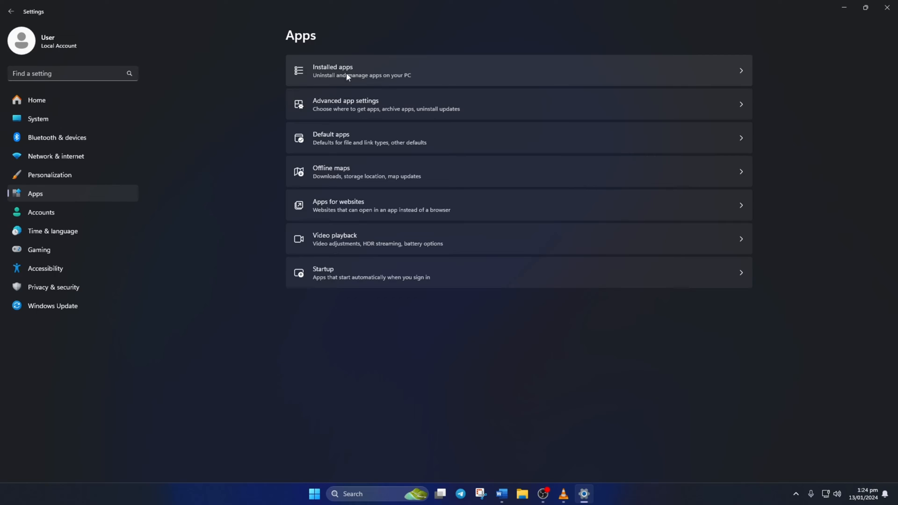
click(344, 71)
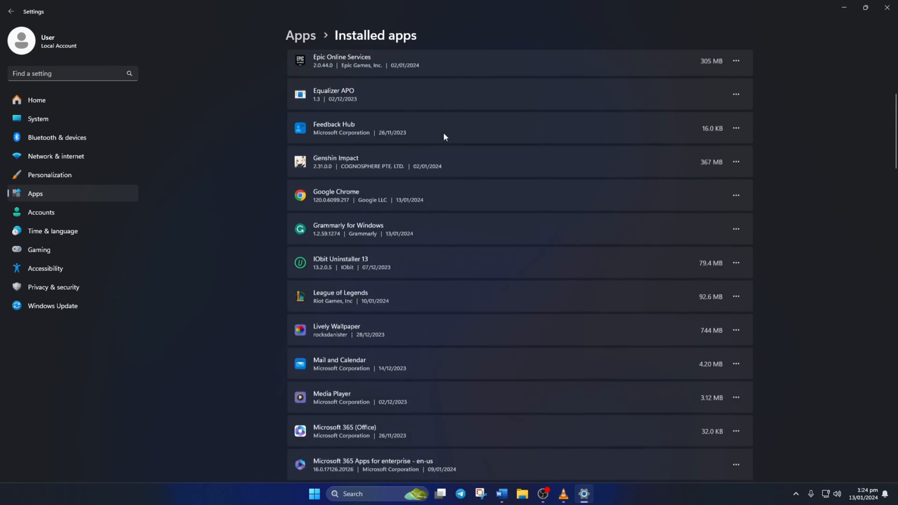
scroll(down, 3)
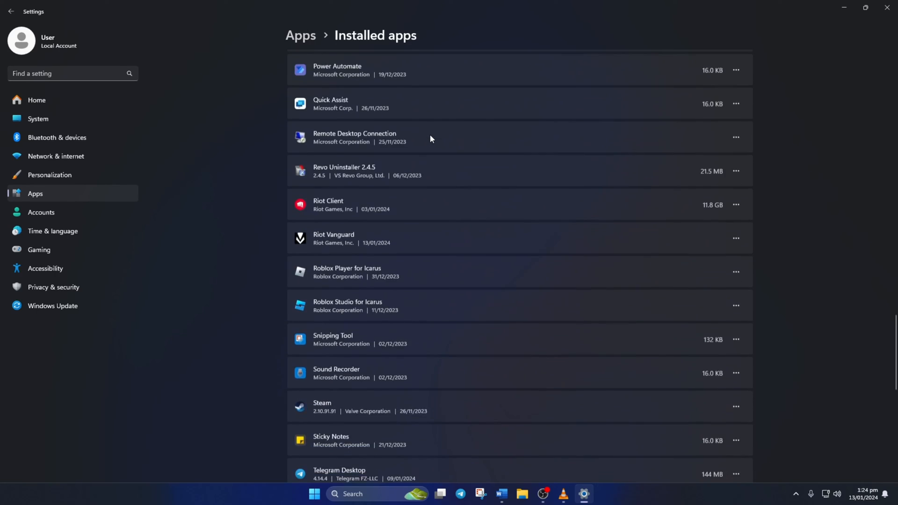
scroll(down, 3)
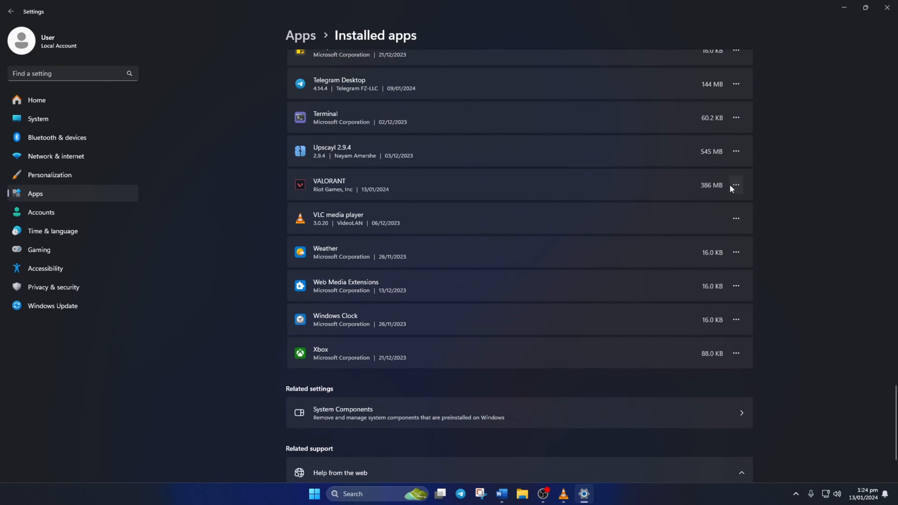
click(736, 185)
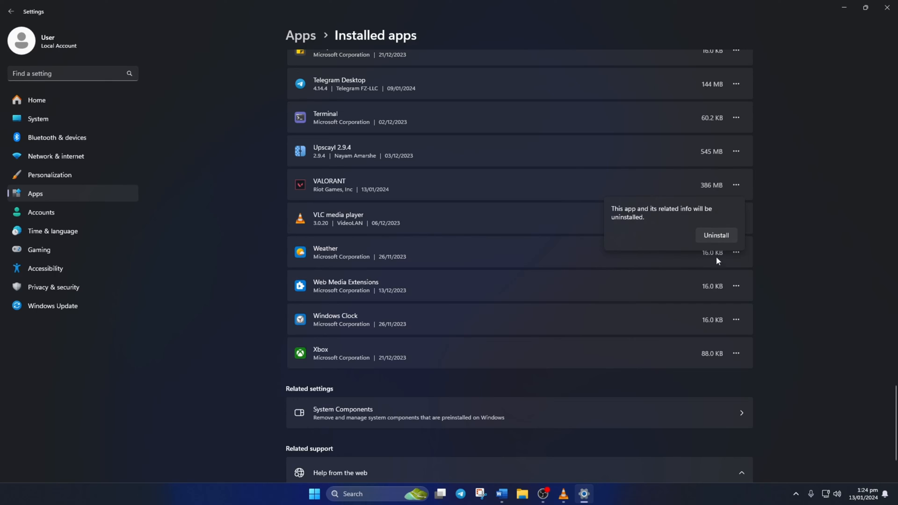
click(715, 235)
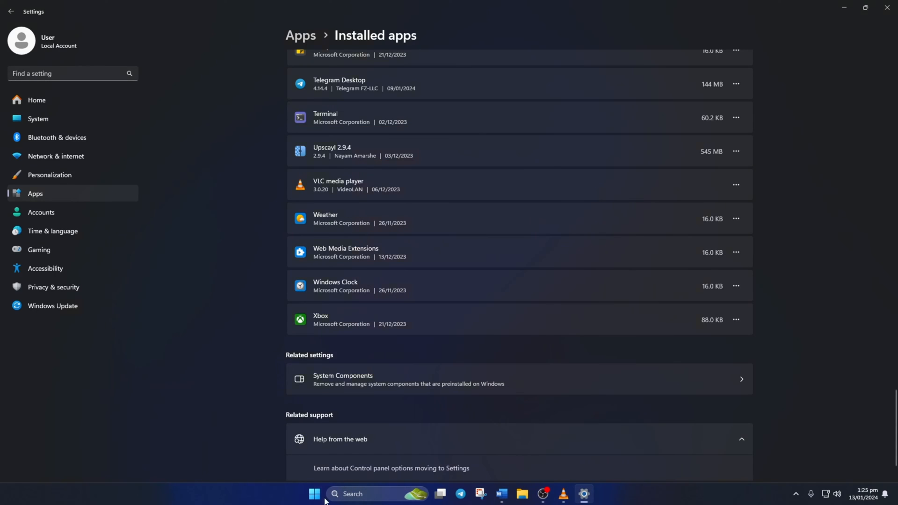
click(314, 493)
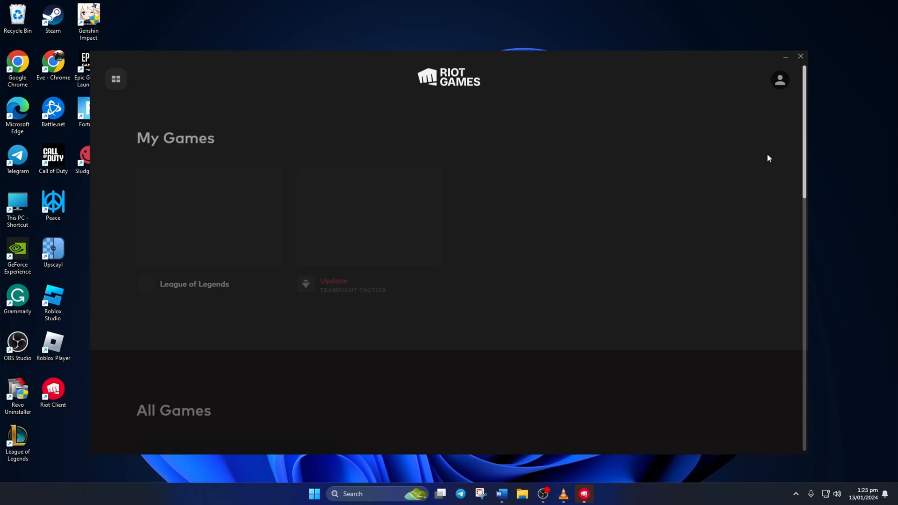
- Install VALORANT from its Riot Client game page with default settings, approving the UAC prompt
scroll(down, 3)
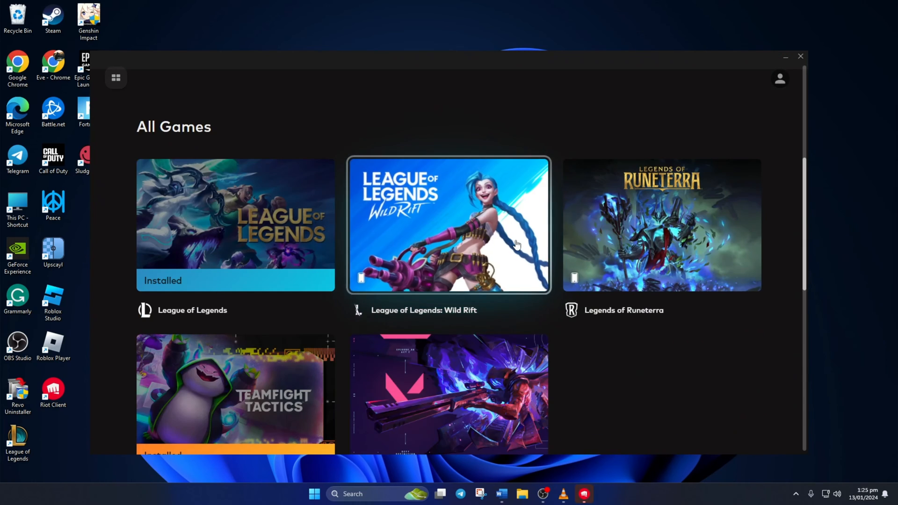
scroll(down, 3)
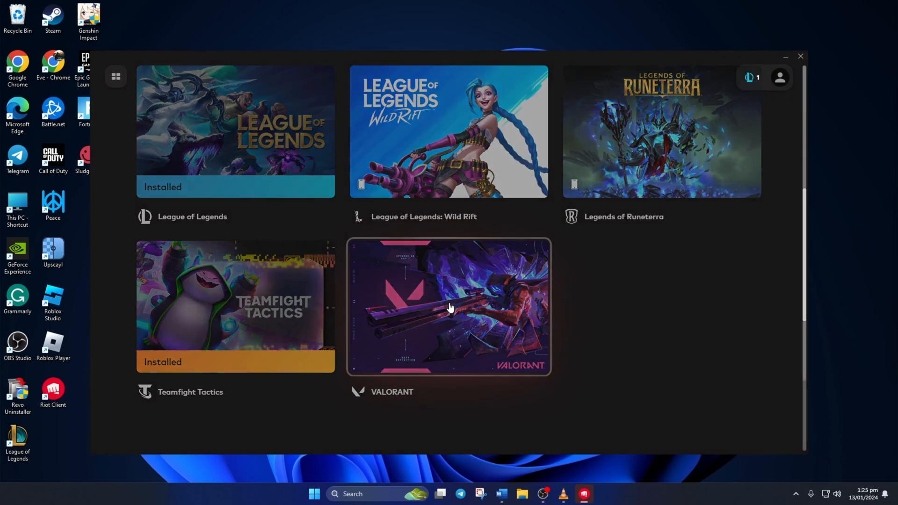
click(448, 306)
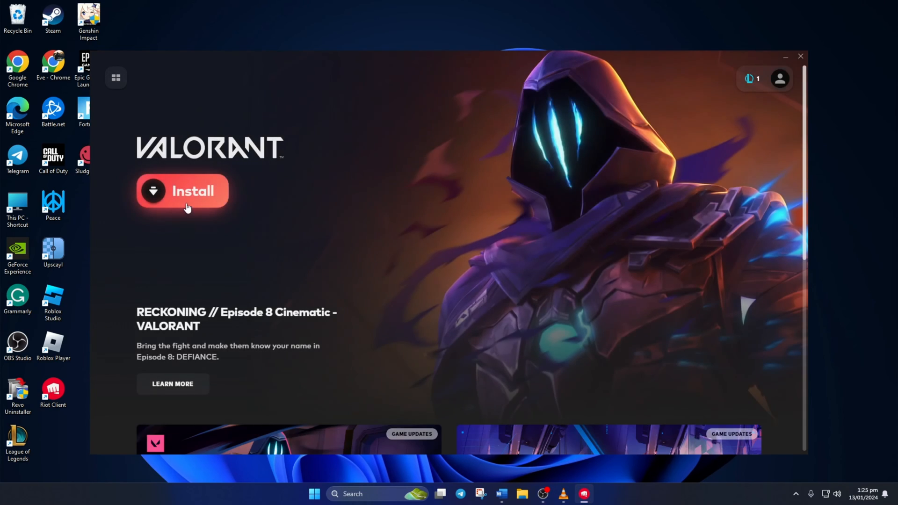
click(182, 190)
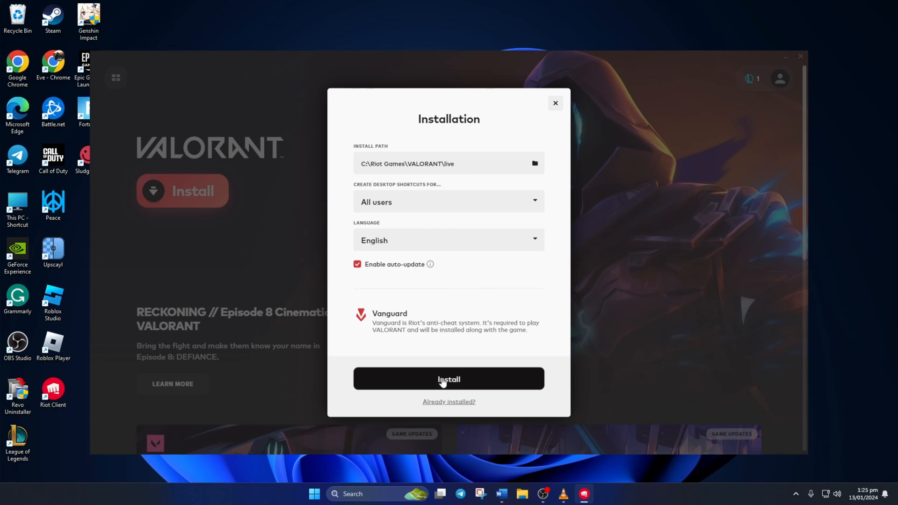
click(448, 378)
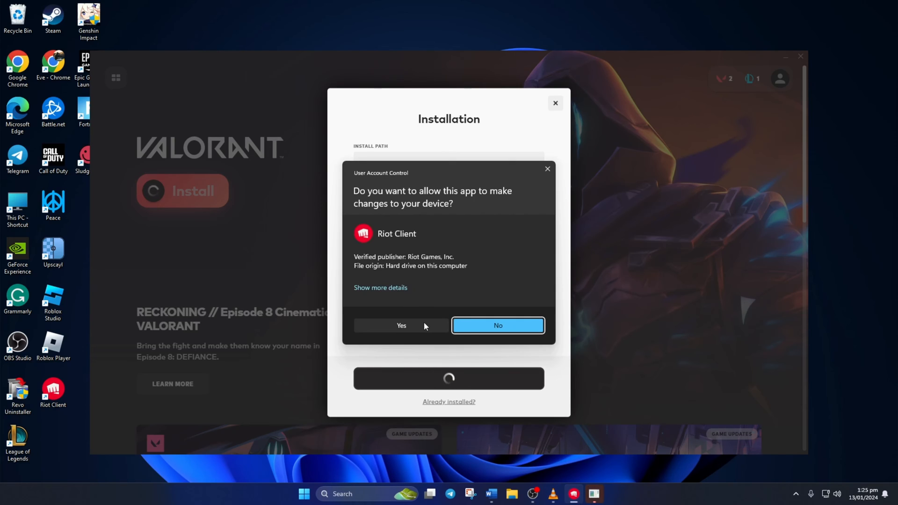
click(400, 325)
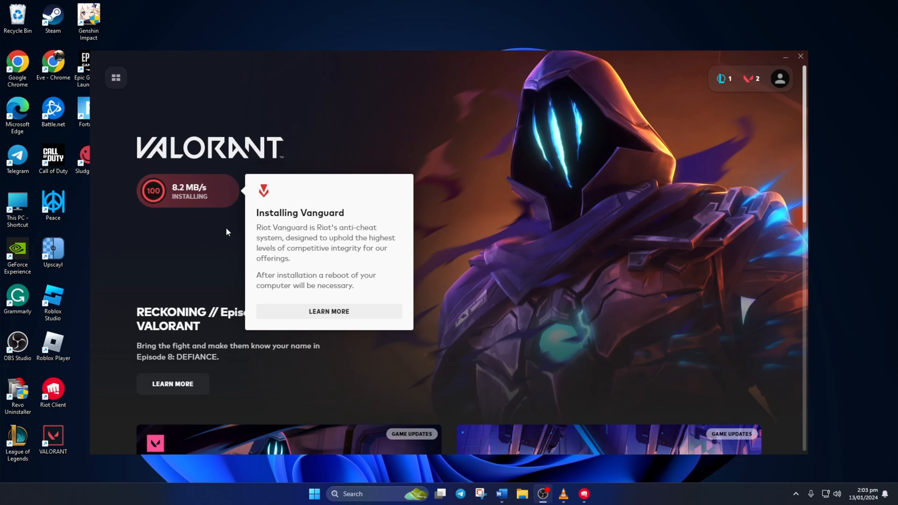
- Double-click the VALORANT desktop shortcut to load the game to its main menu
click(800, 56)
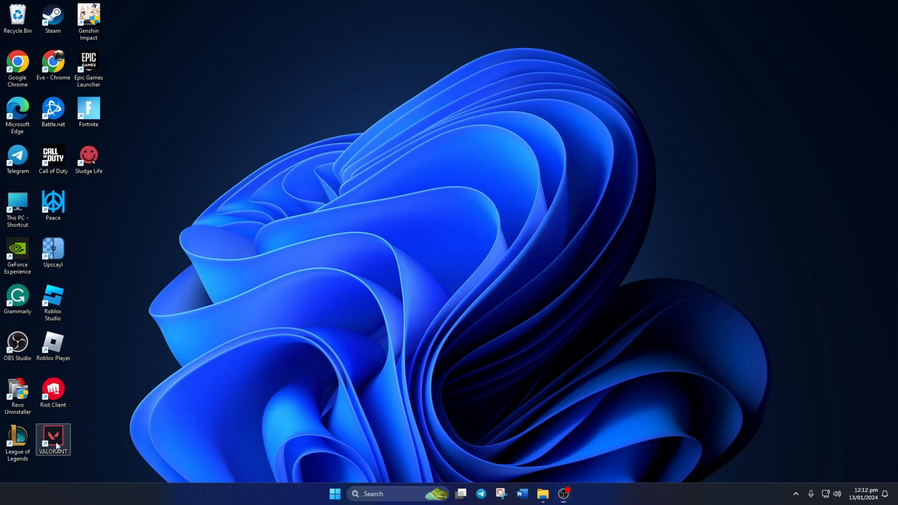
double_click(53, 440)
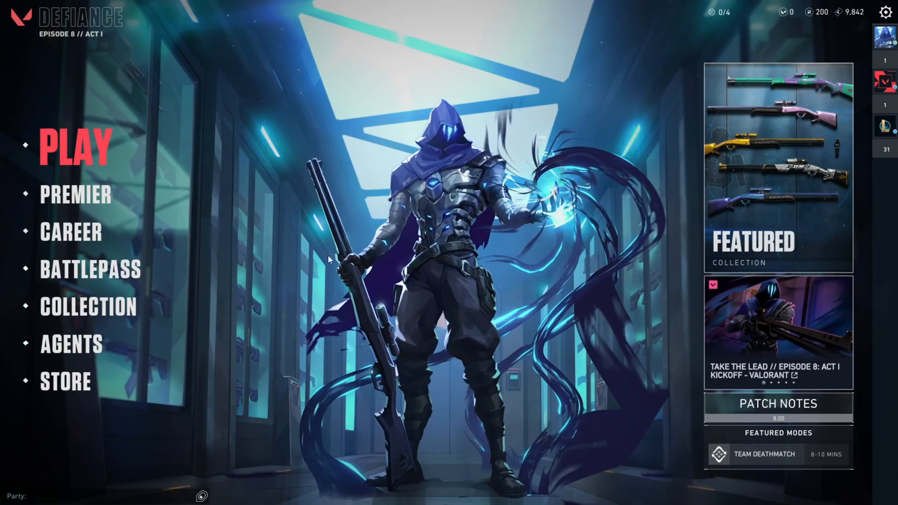